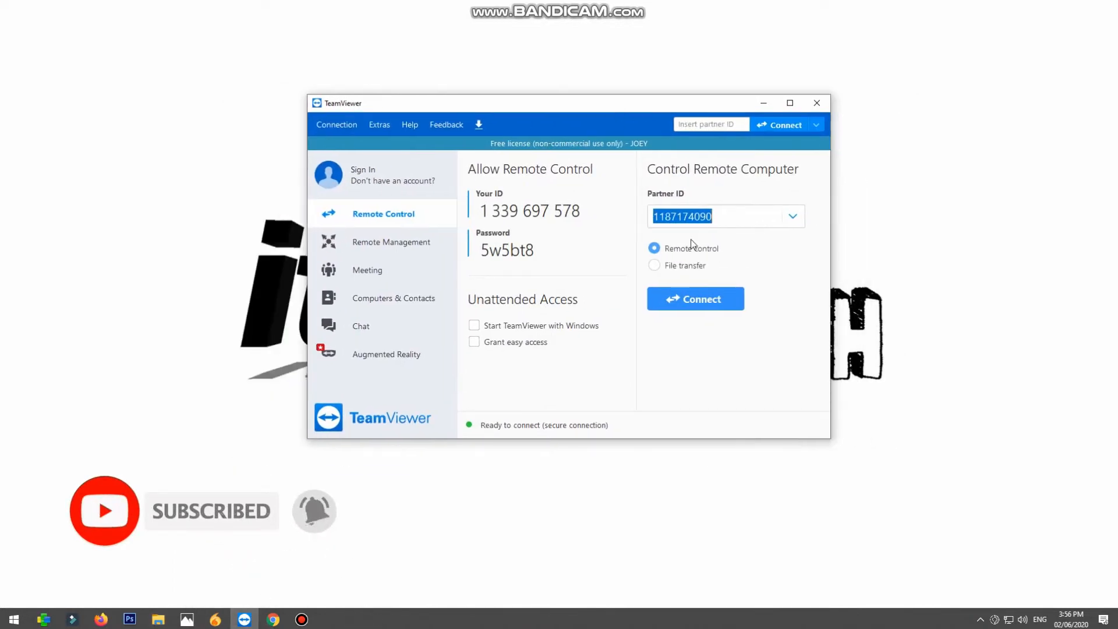
Attempt a connection to the partner ID, dismiss the 'Could not connect' message, and retry.
left_click(694, 298)
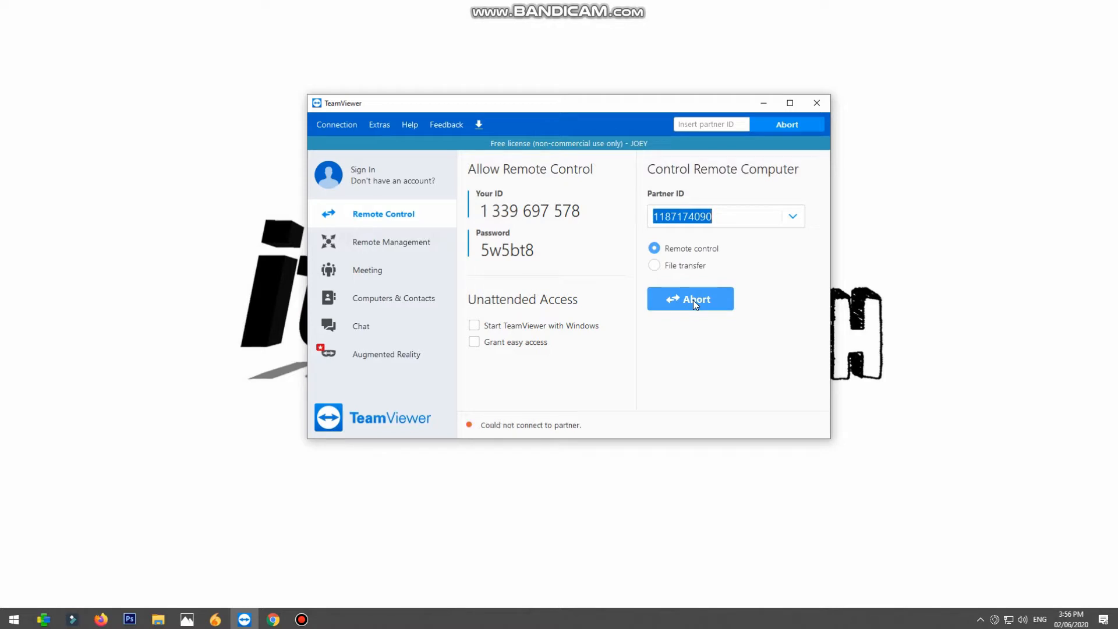
left_click(689, 298)
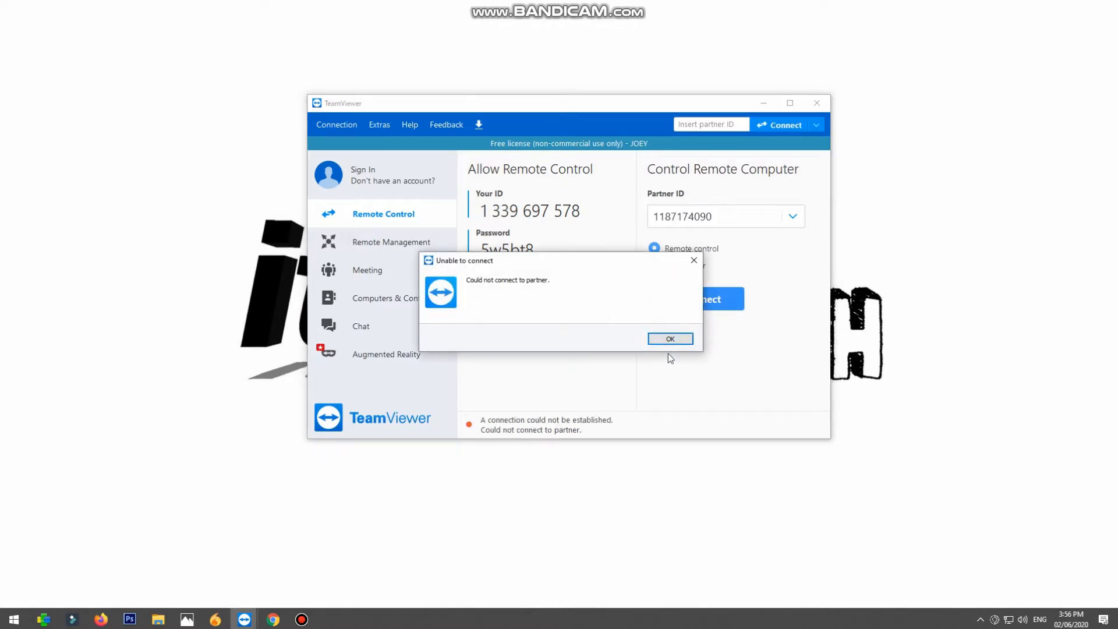
left_click(671, 338)
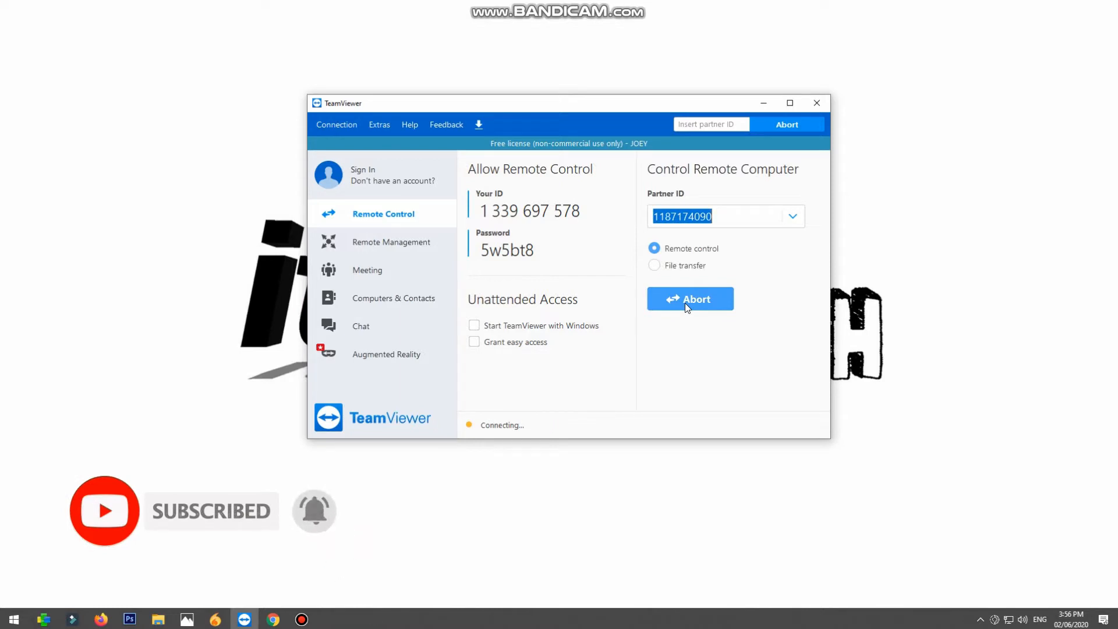
right_click(616, 261)
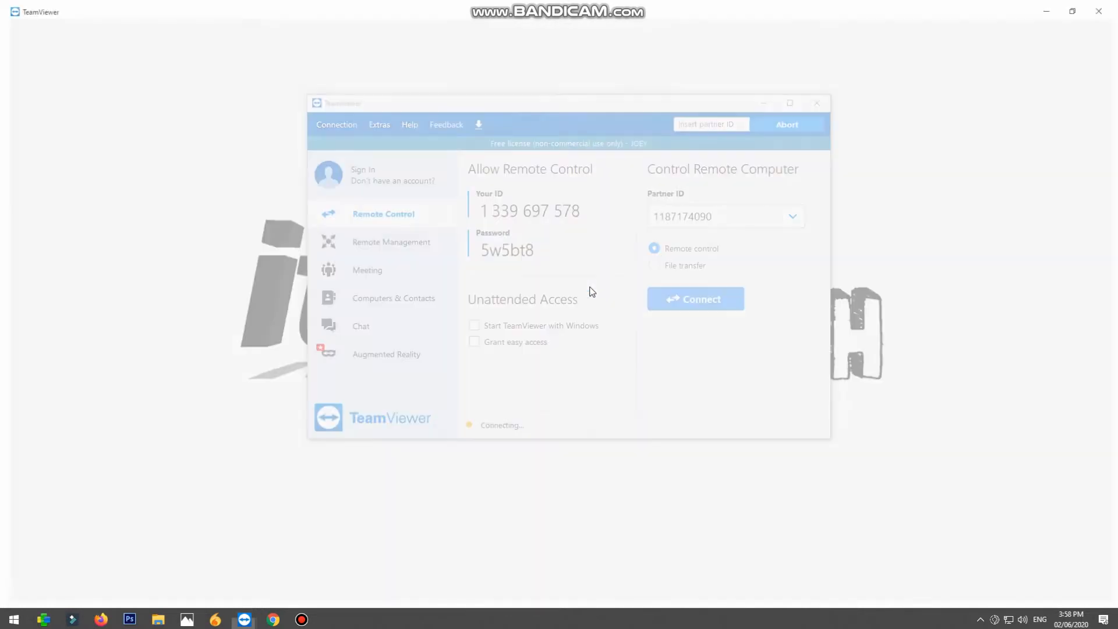
Close the remote Downloads and Windows Security windows, collapse the session panel, and reach Files & Extras.
left_click(695, 298)
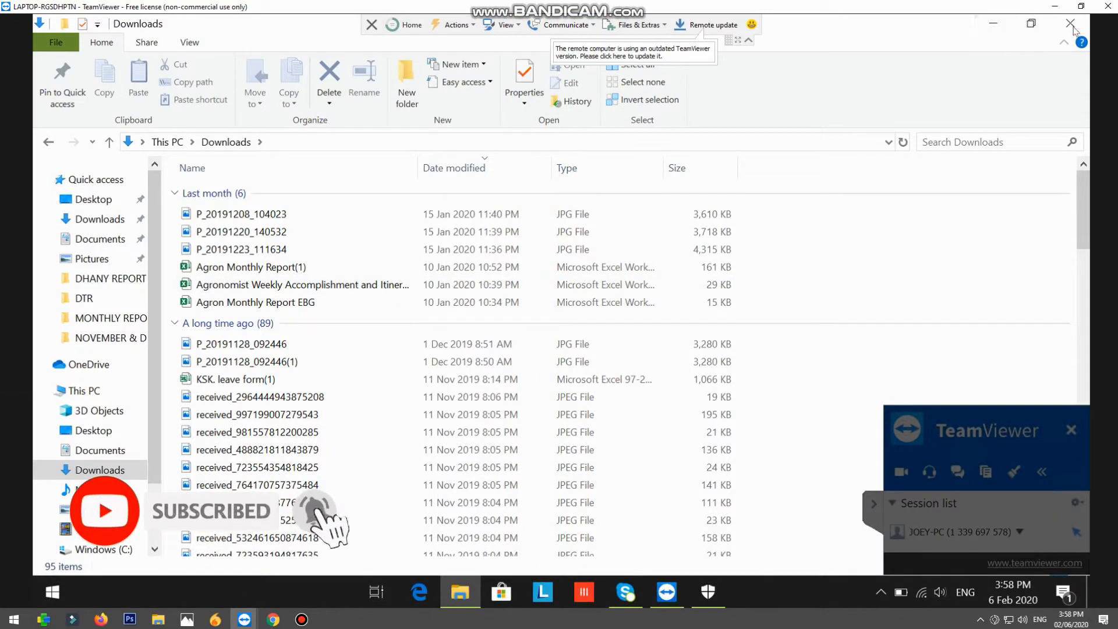
left_click(708, 591)
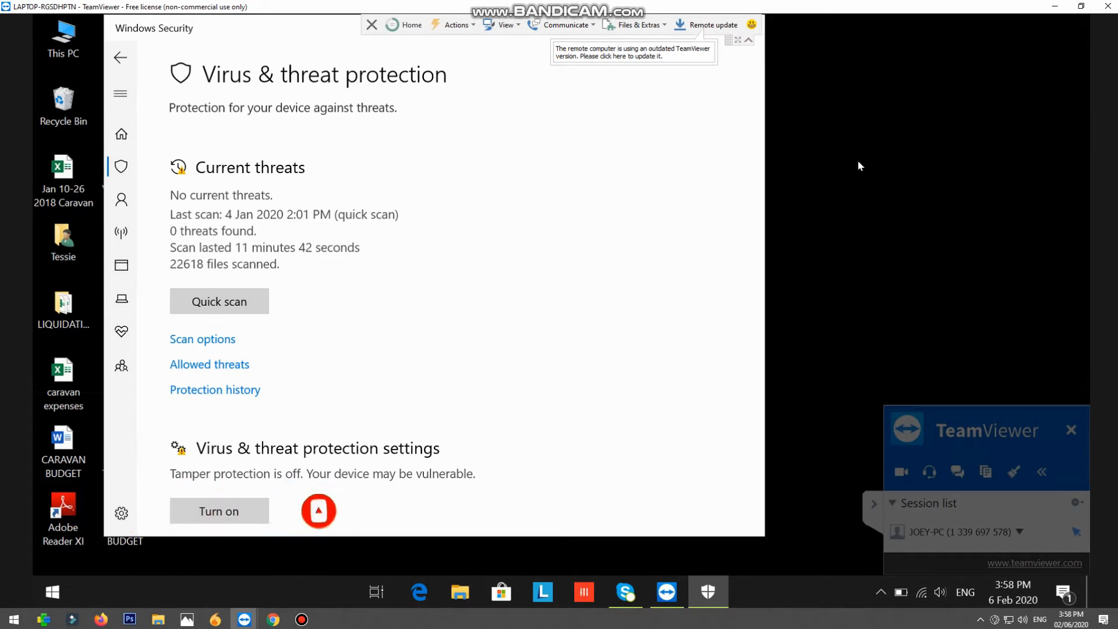
mouse_move(975, 378)
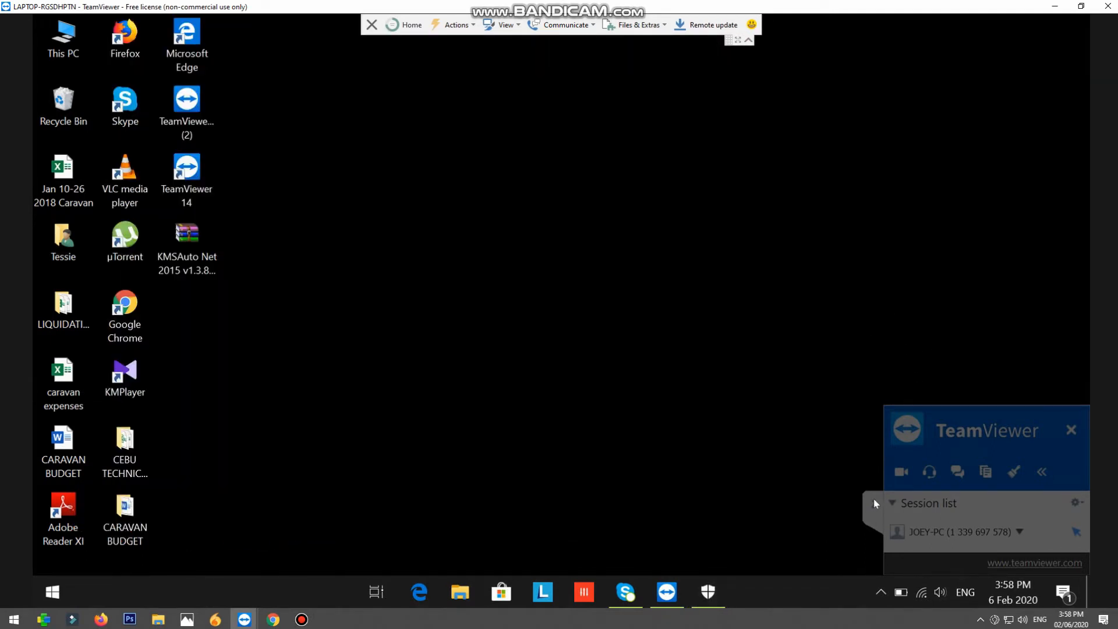
left_click(1071, 429)
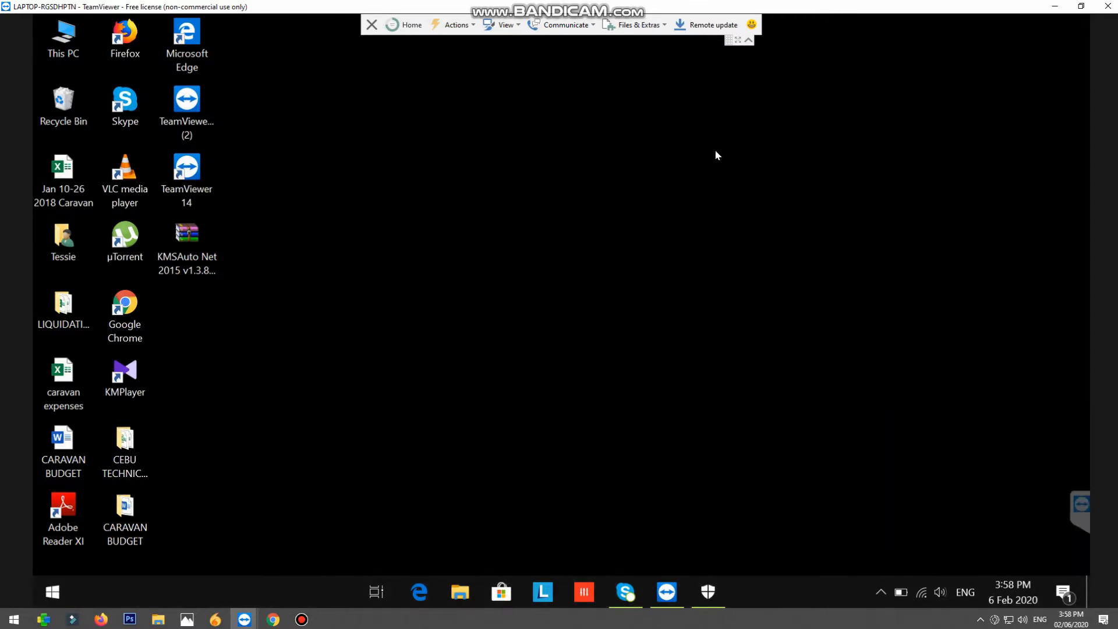
left_click(639, 24)
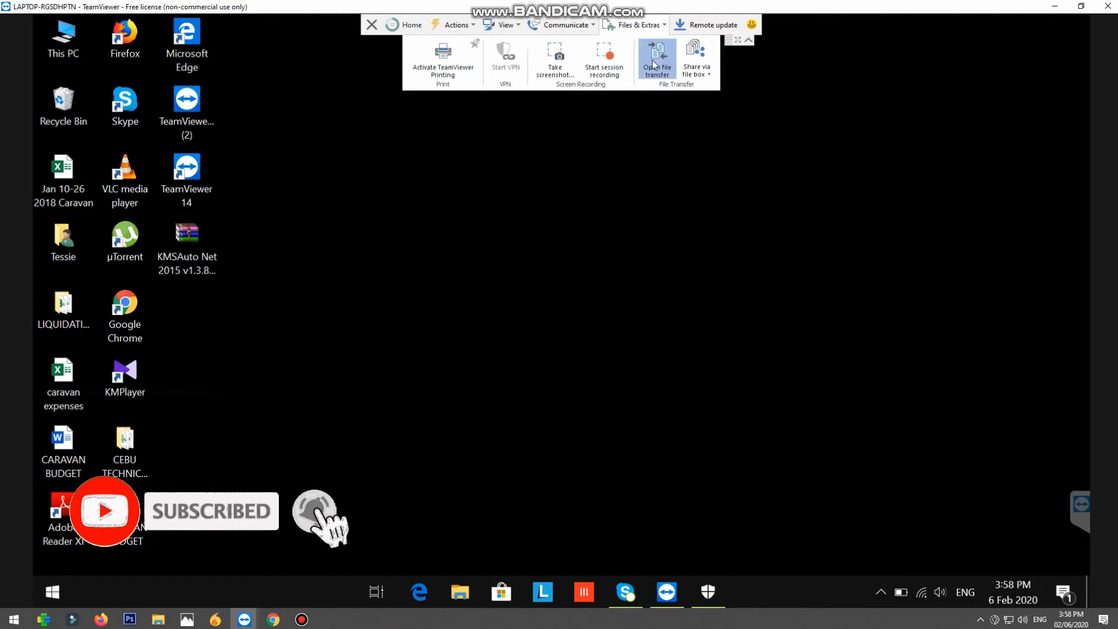
In File transfer, keep E:\INSTALLER as local source with the KMSAuto archive and set the remote side to Documents.
left_click(657, 55)
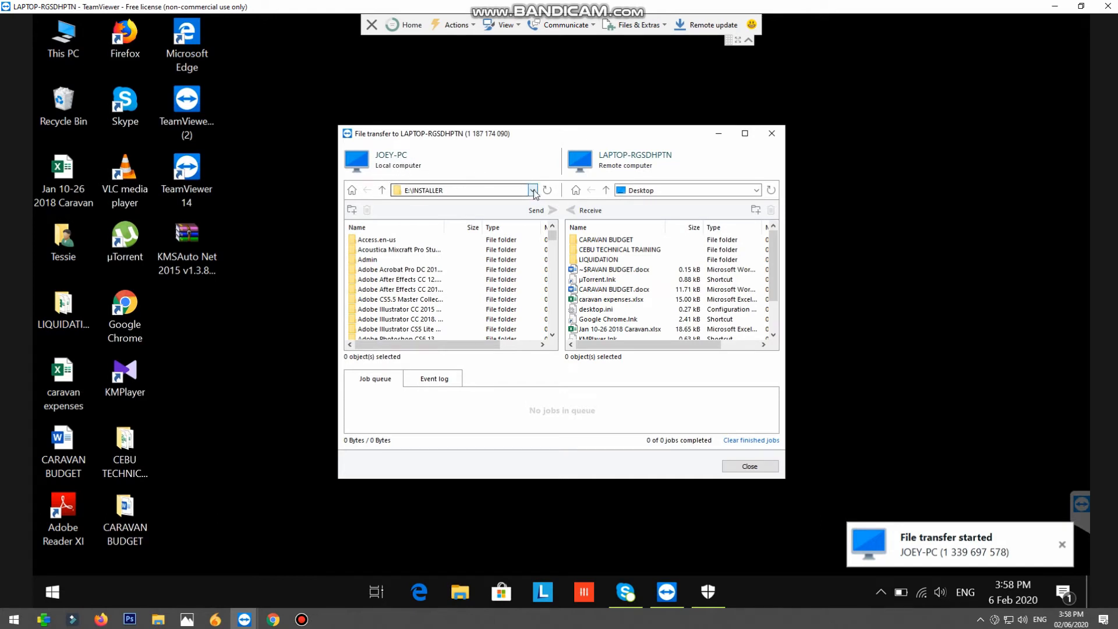
left_click(533, 190)
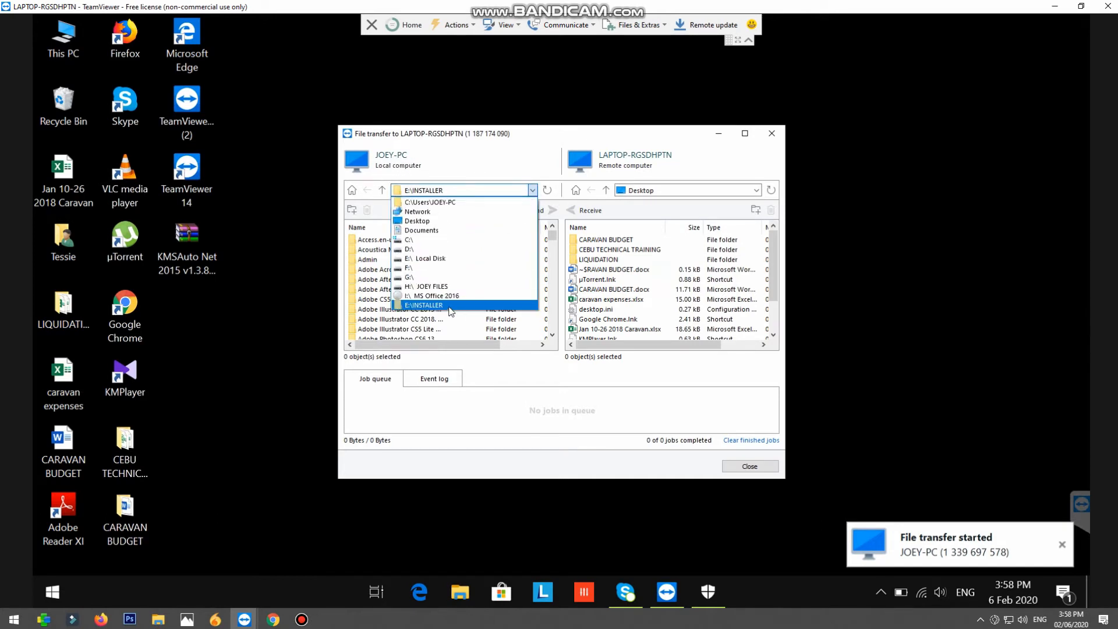
left_click(424, 305)
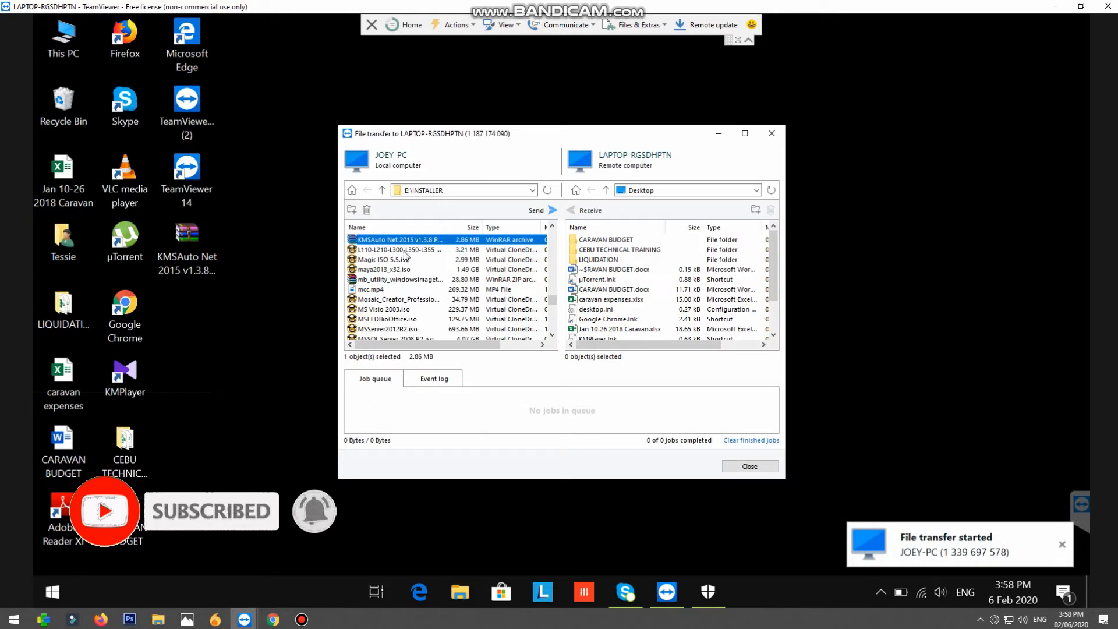
mouse_move(641, 269)
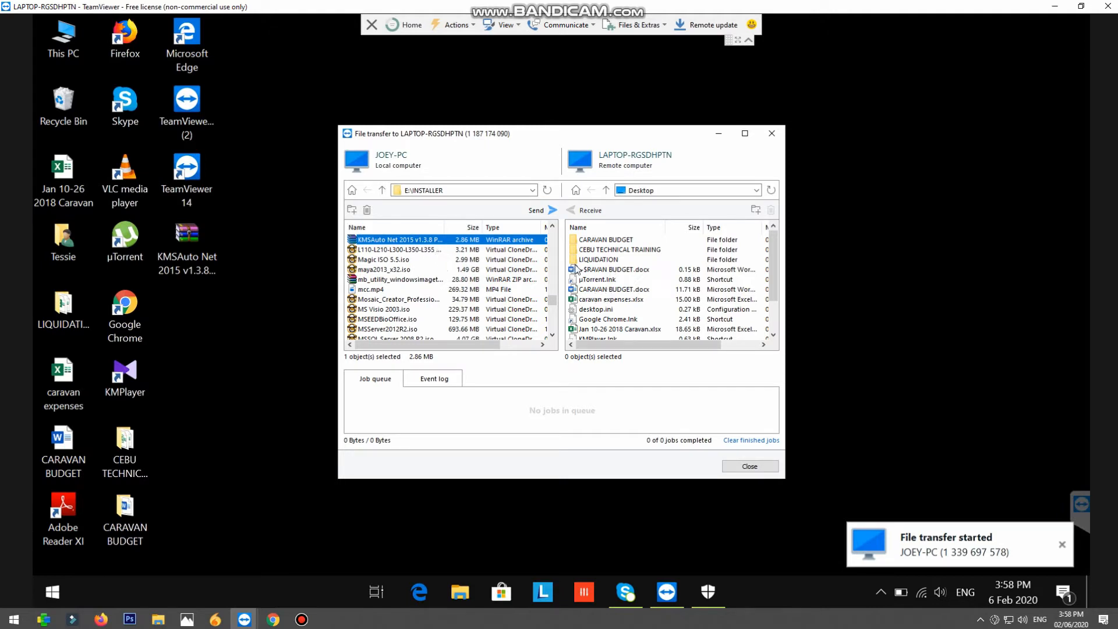
left_click(756, 190)
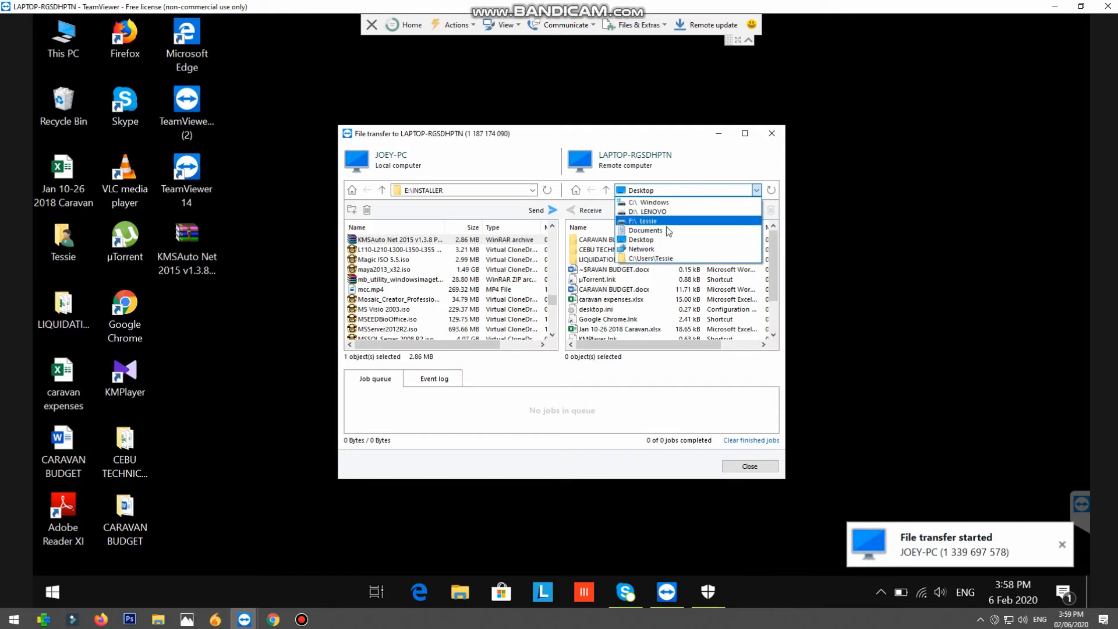
left_click(645, 229)
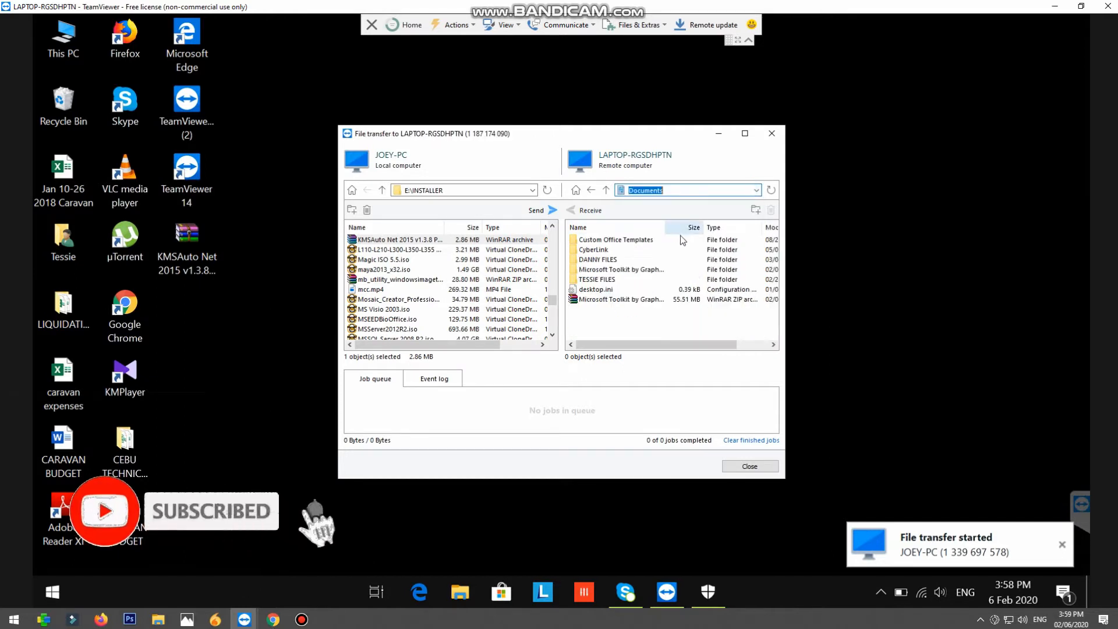
mouse_move(435, 230)
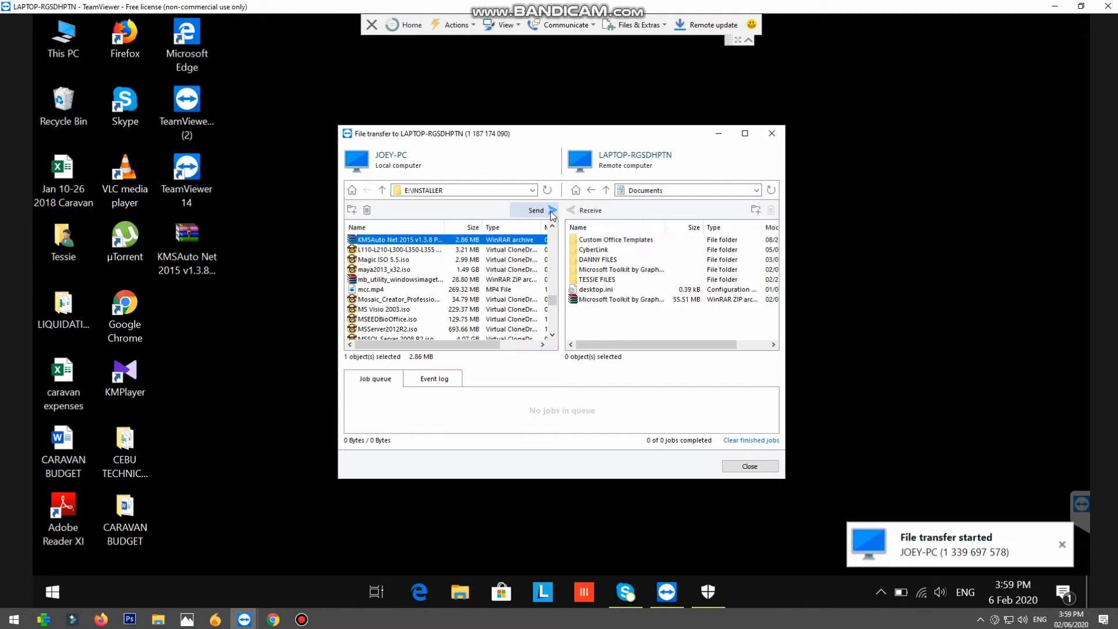
Send the KMSAuto archive to the remote Documents folder and wait for the job to complete.
left_click(536, 210)
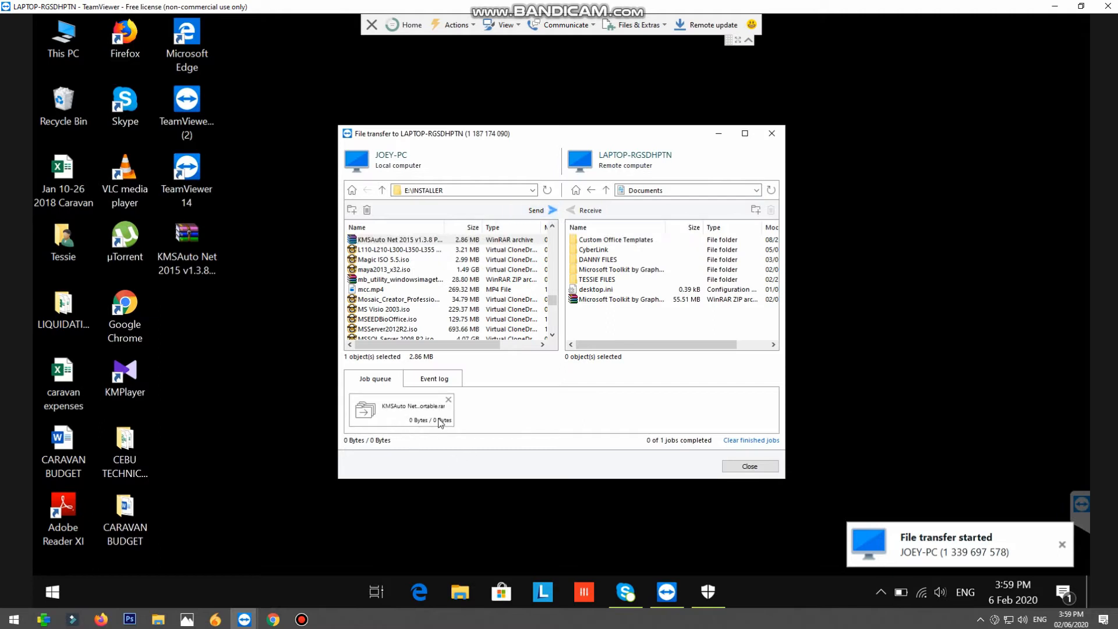
mouse_move(416, 423)
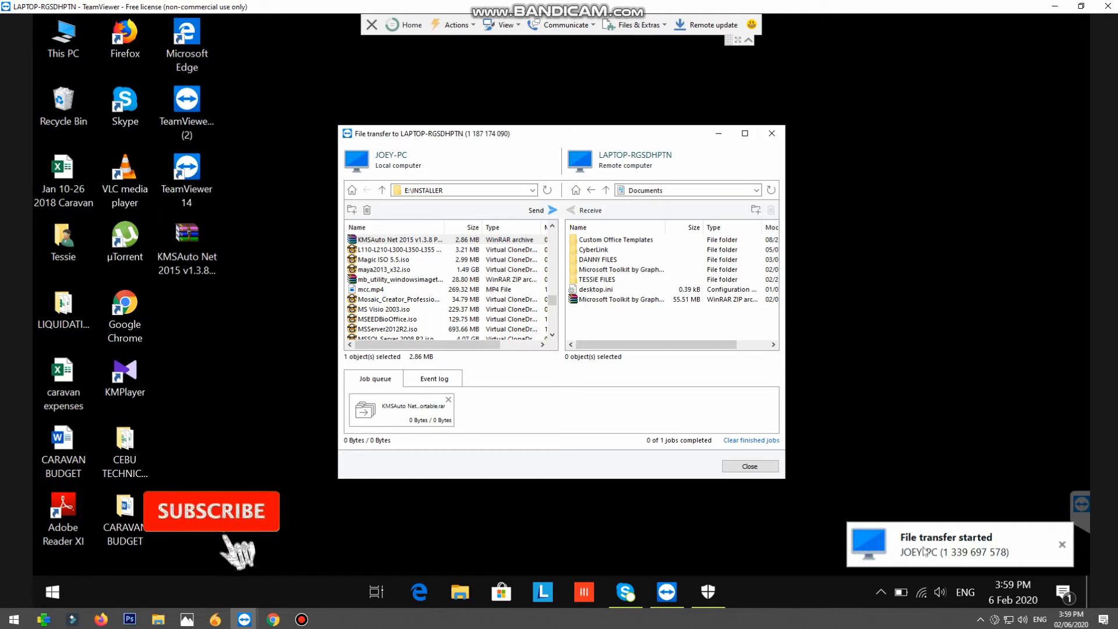
left_click(211, 511)
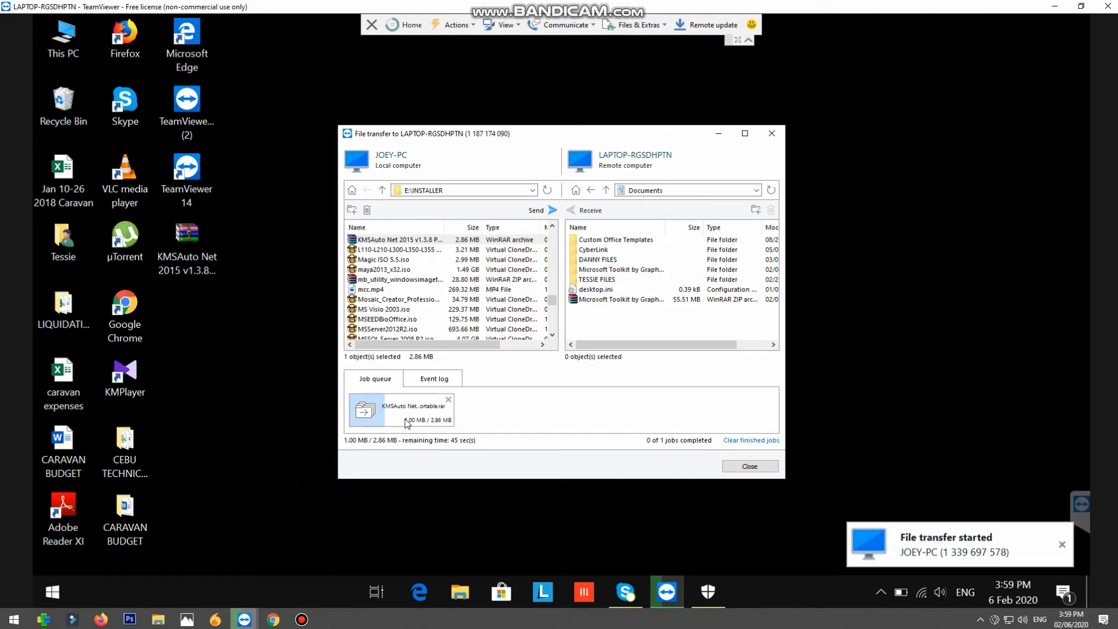
mouse_move(412, 422)
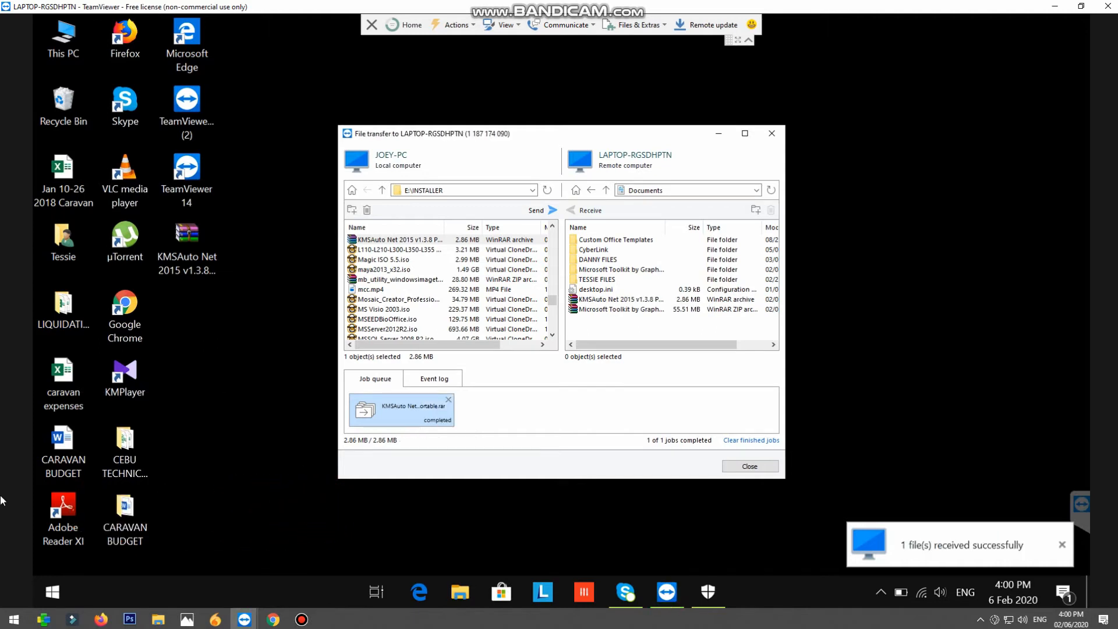
mouse_move(727, 440)
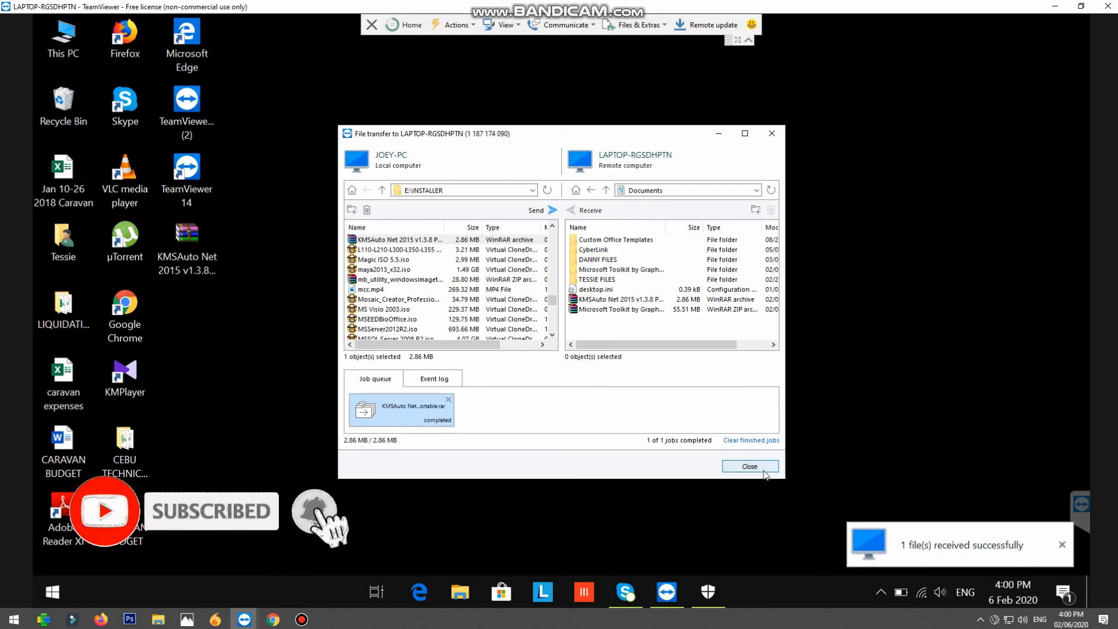
Close the file transfer window and launch File Explorer on the remote PC.
left_click(750, 466)
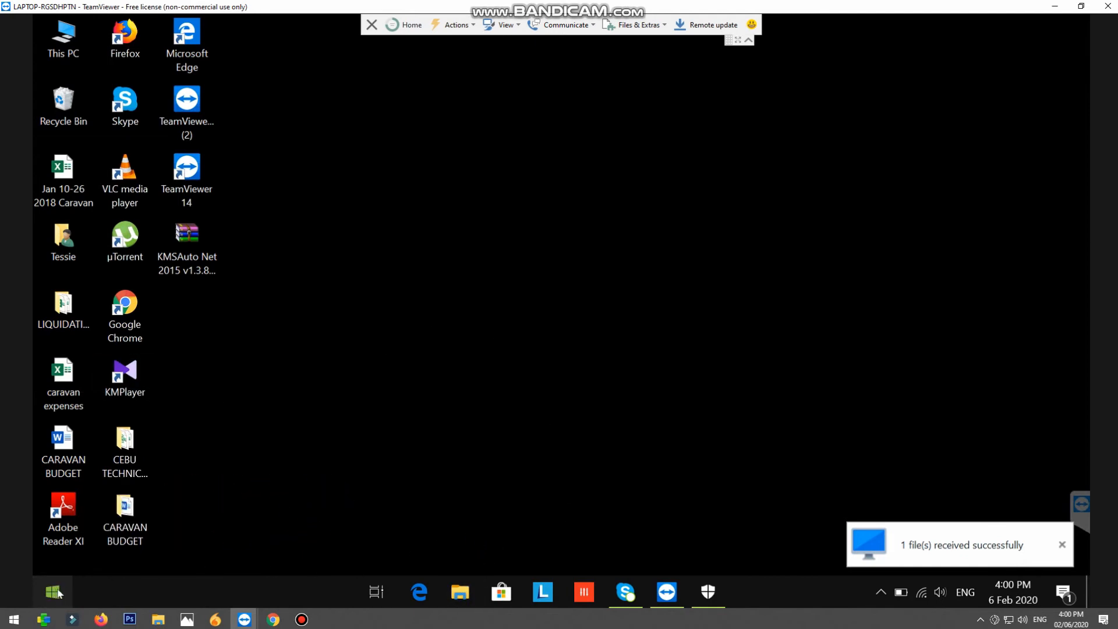
left_click(52, 592)
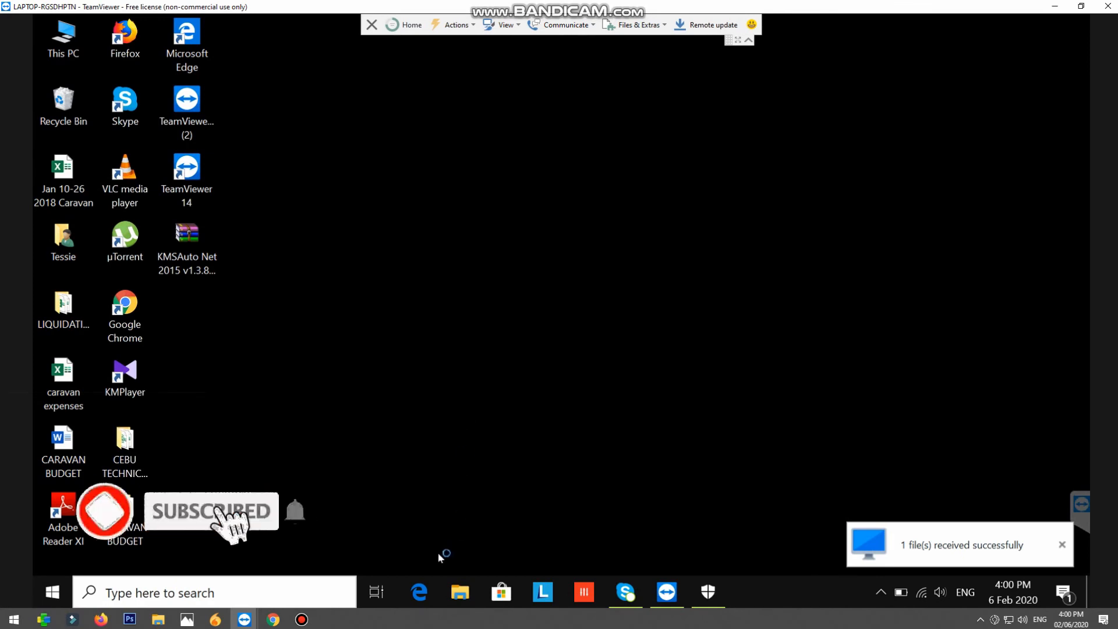
left_click(459, 591)
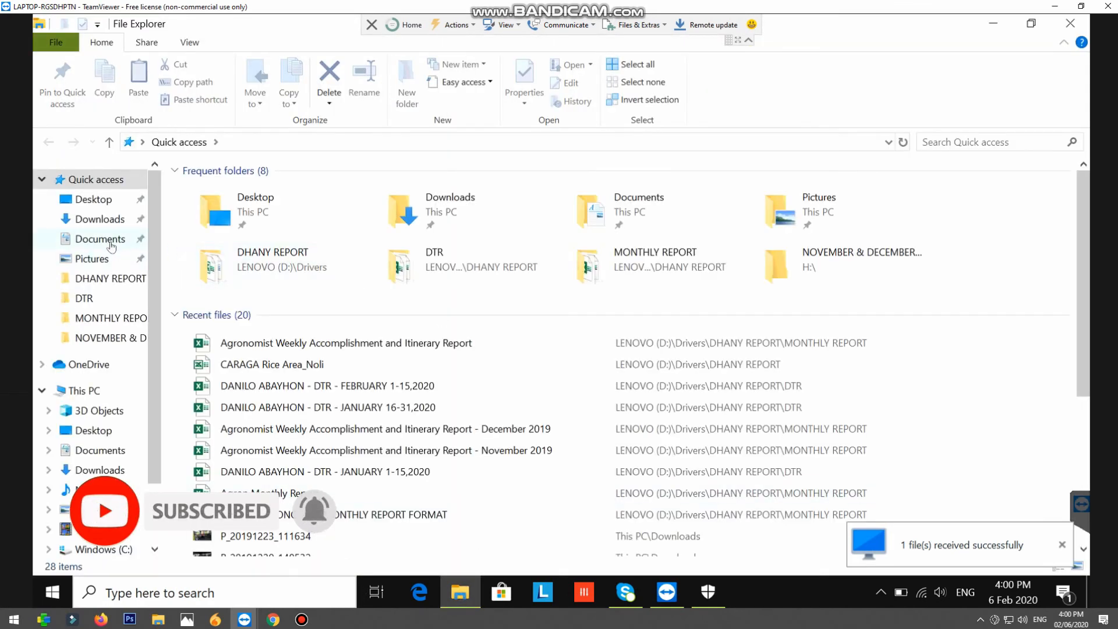
Go to Documents and select the received KMSAuto Net 2015 v1.3.8 Portable archive to confirm it arrived.
left_click(101, 238)
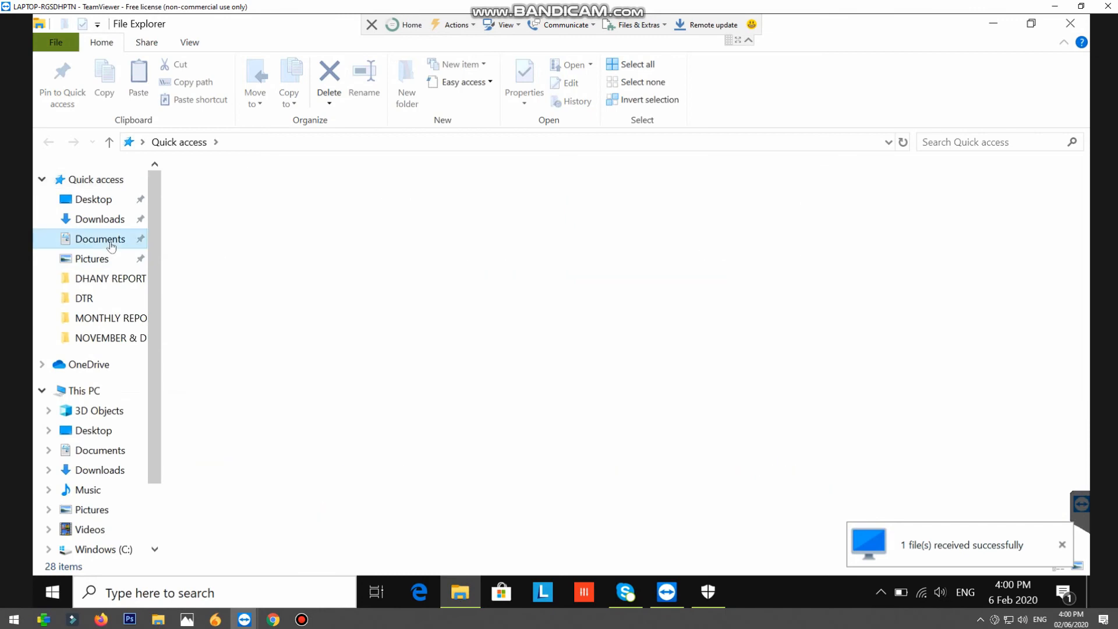
double_click(100, 238)
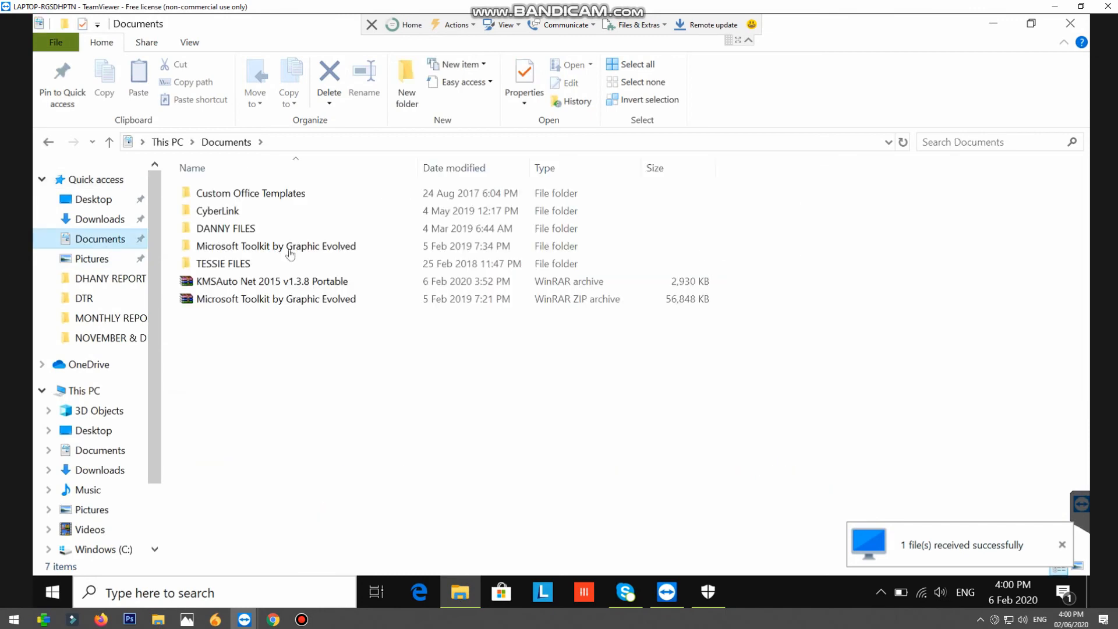
left_click(270, 281)
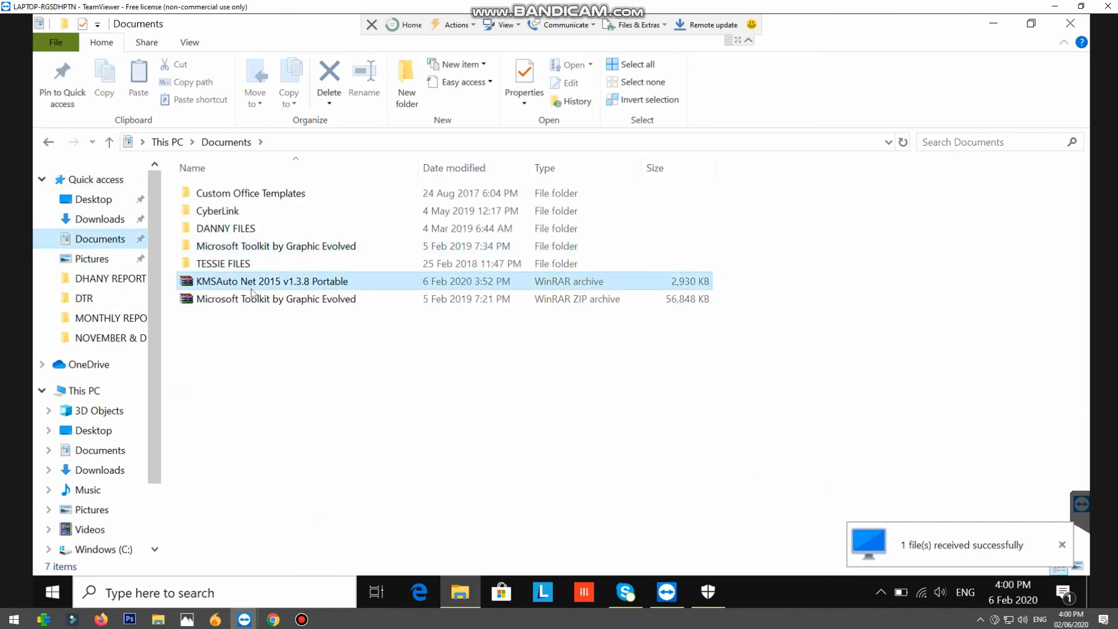